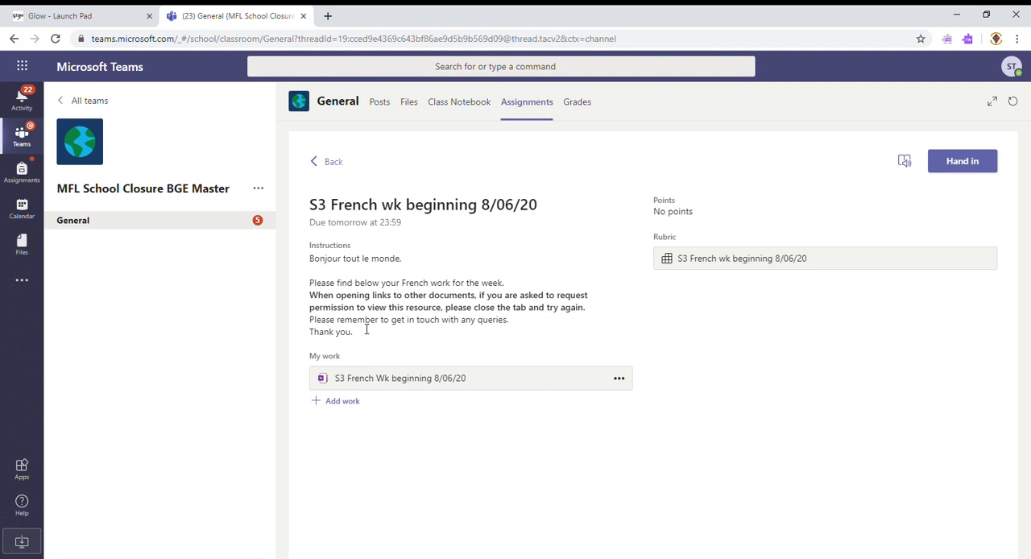
pyautogui.moveTo(702, 270)
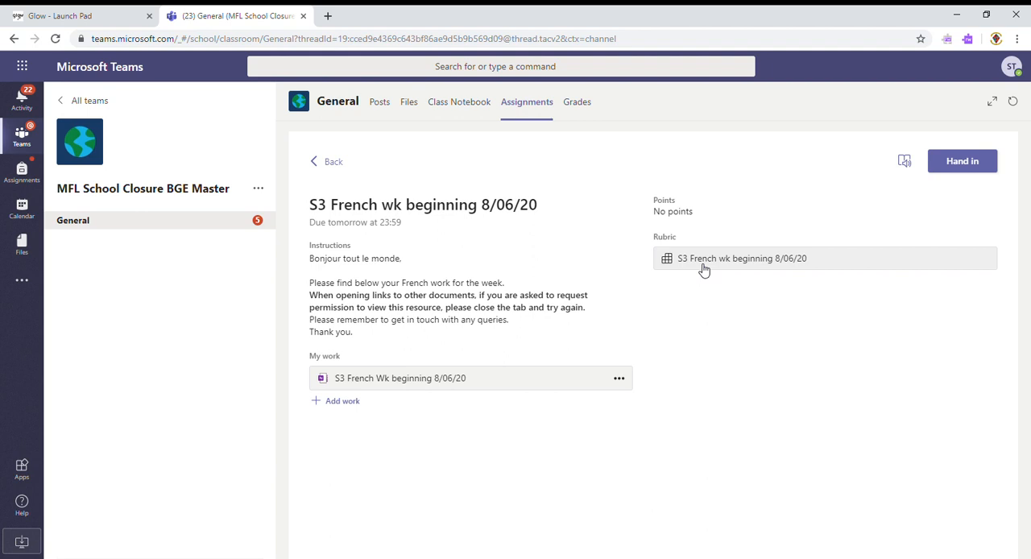
# View the S3 French wk beginning 8/06/20 rubric listing criteria for Tasks 3 to 6.
pyautogui.click(741, 258)
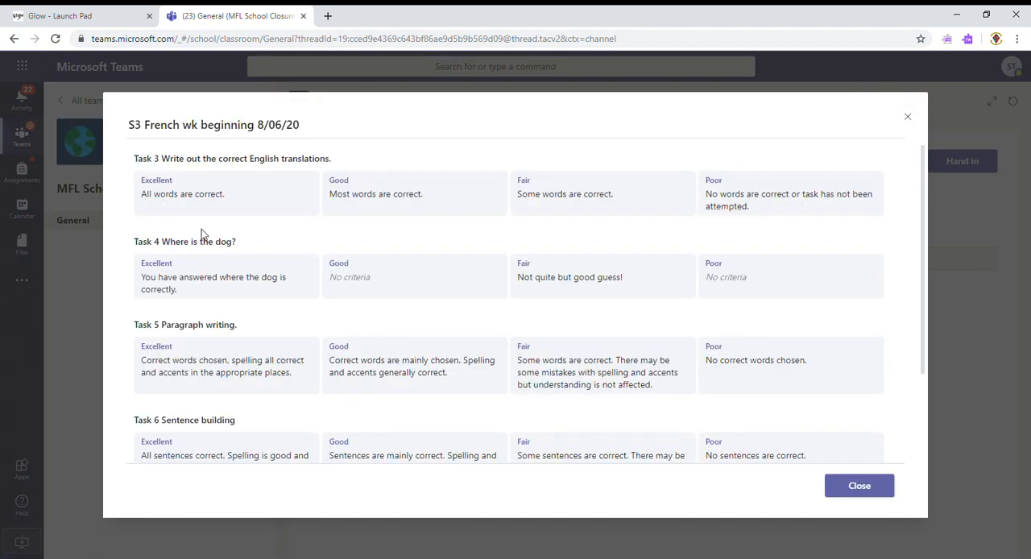
pyautogui.moveTo(243, 177)
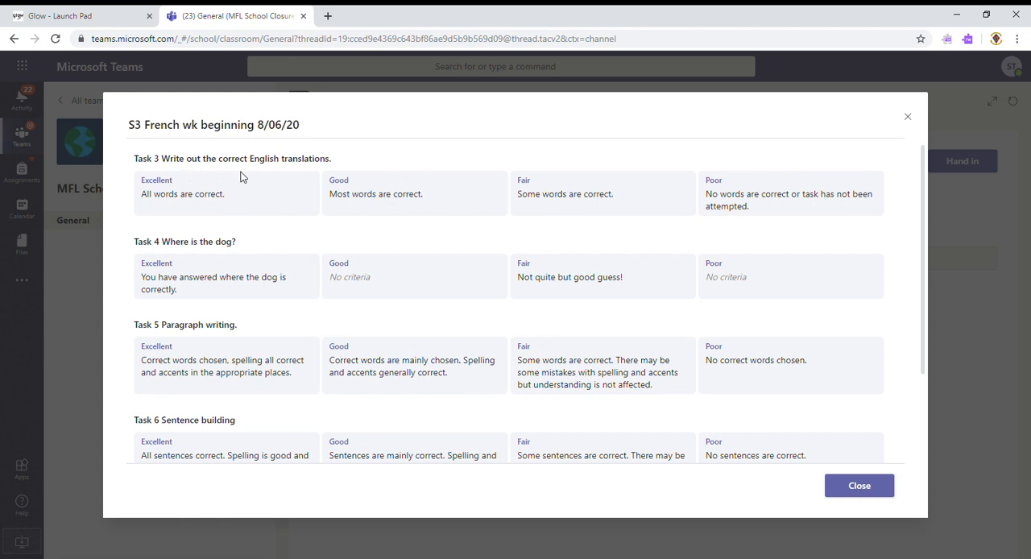
pyautogui.moveTo(140, 220)
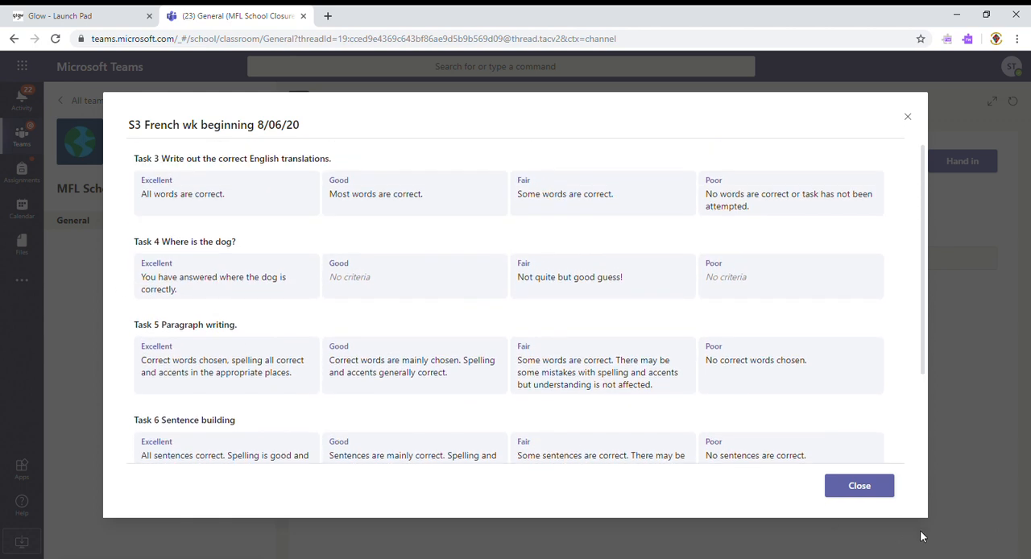
# Dismiss the rubric and follow the 'Assignment returned' alert into the Activity feed.
pyautogui.click(858, 485)
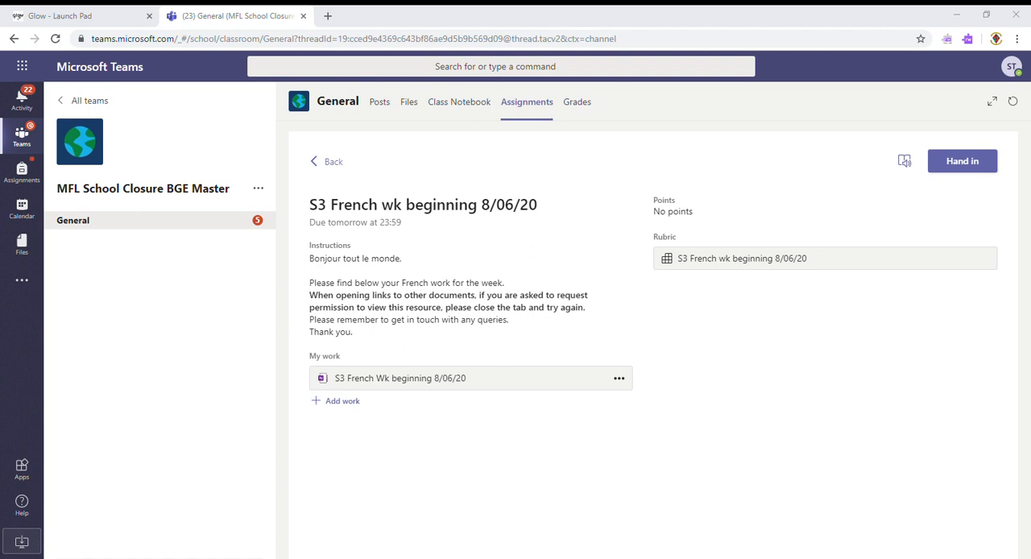
pyautogui.moveTo(401, 325)
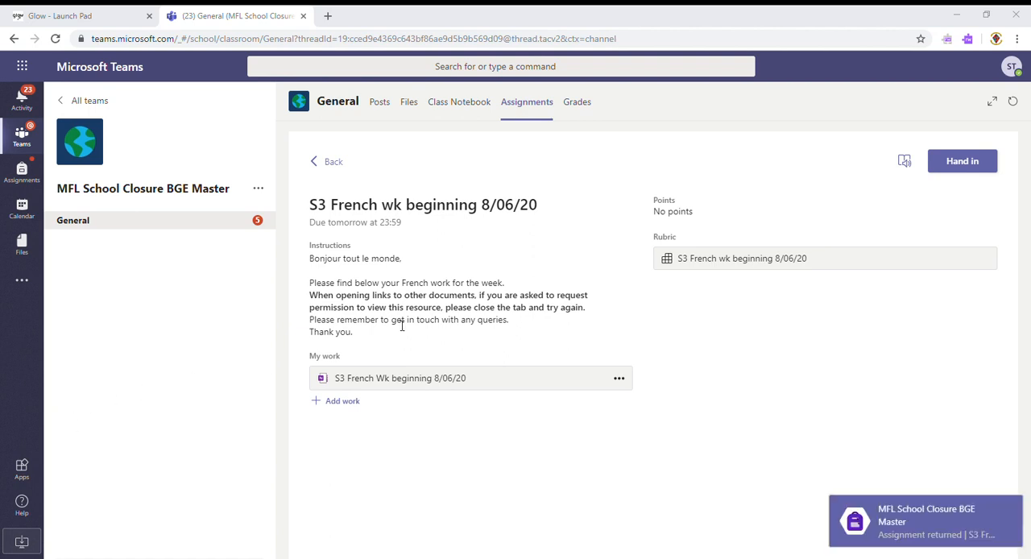
pyautogui.moveTo(757, 267)
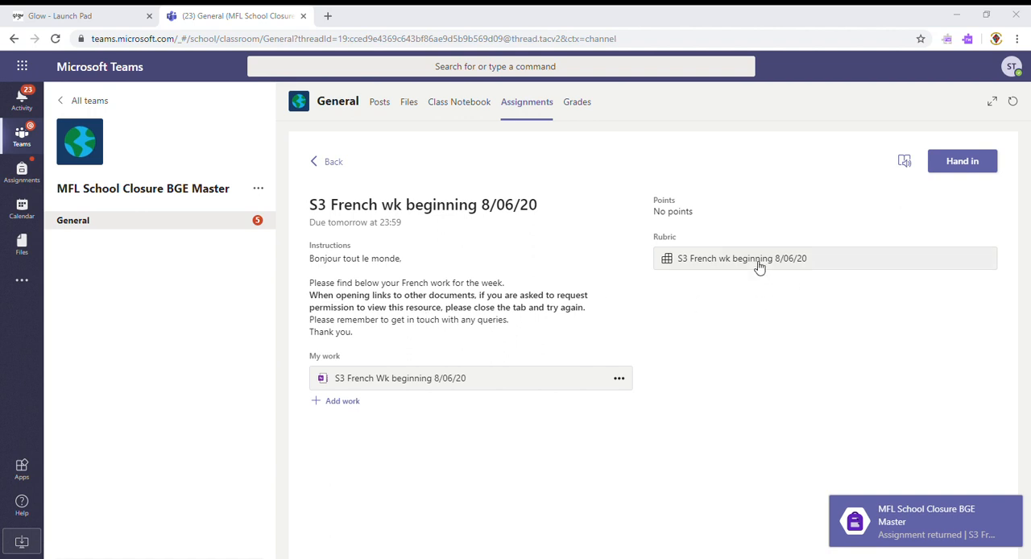
pyautogui.click(741, 257)
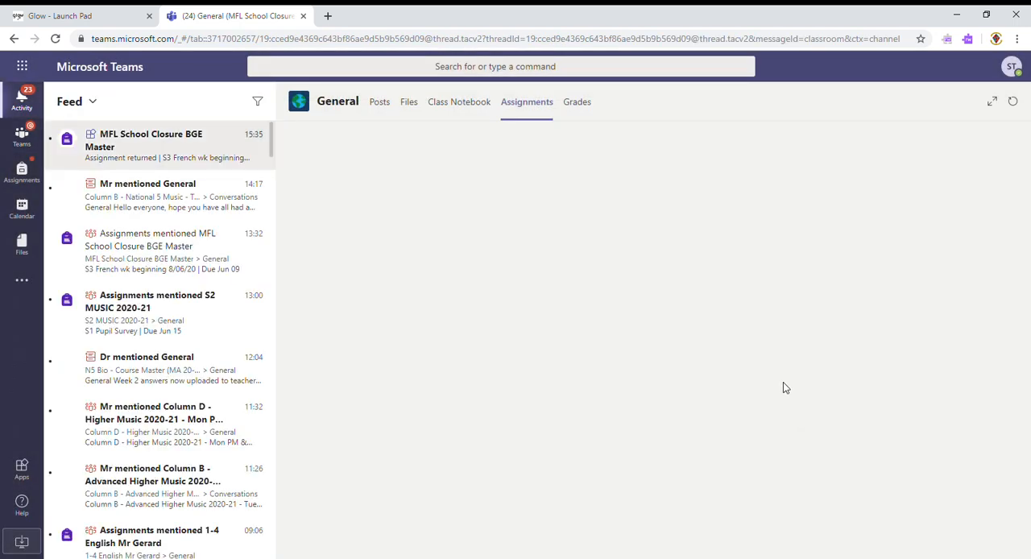
# Review the returned assignment's graded rubric levels for each task, then dismiss it.
pyautogui.click(151, 147)
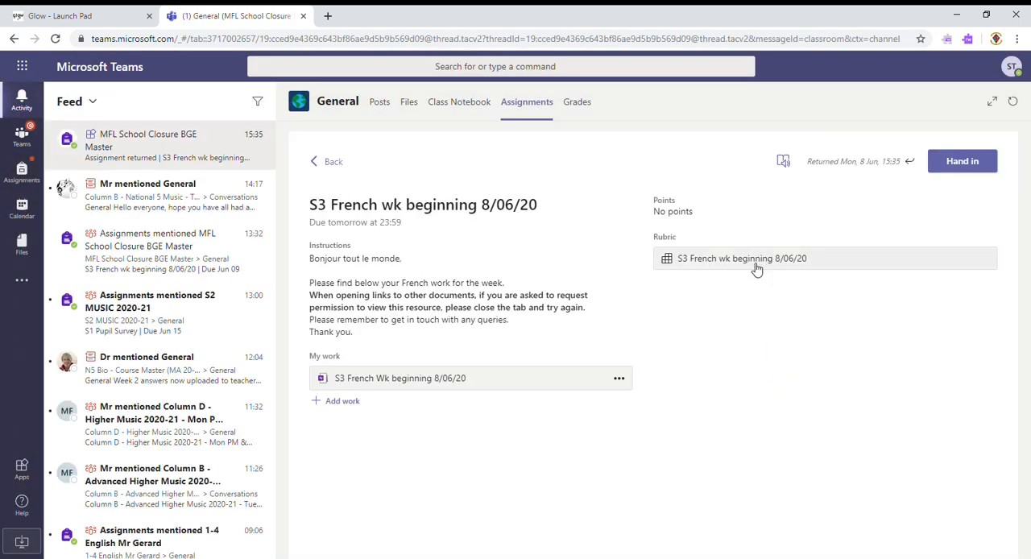
pyautogui.click(740, 258)
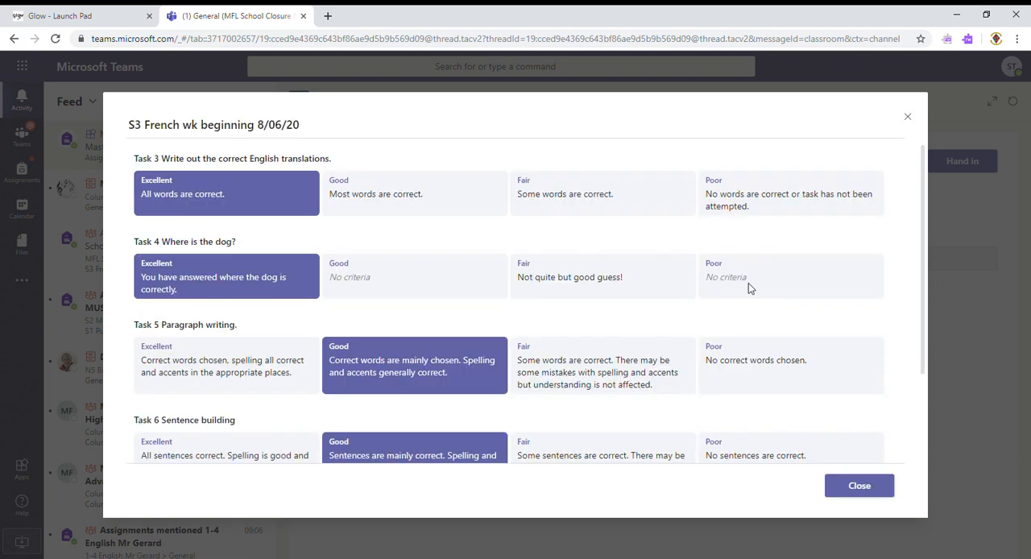
pyautogui.moveTo(799, 359)
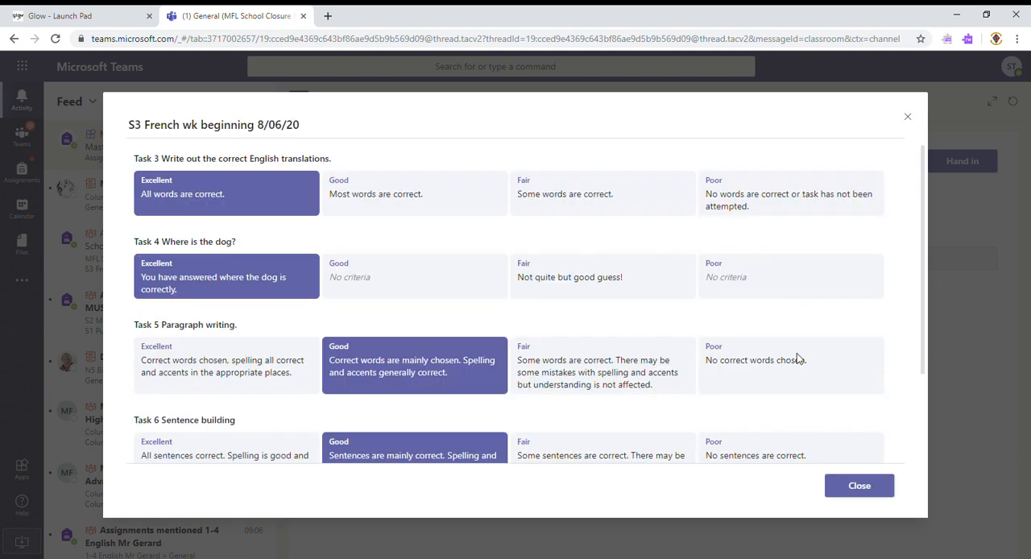
pyautogui.scroll(-3)
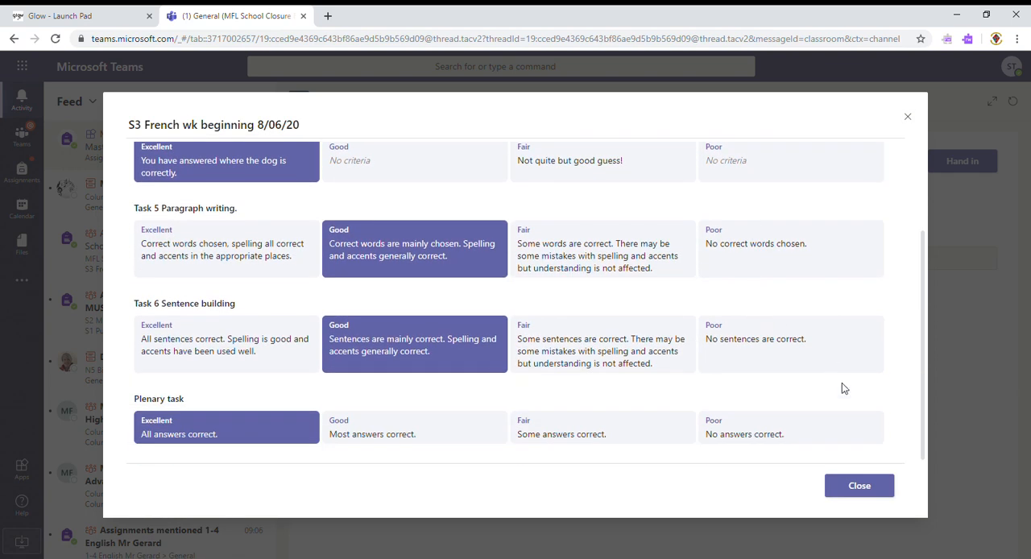
pyautogui.click(858, 485)
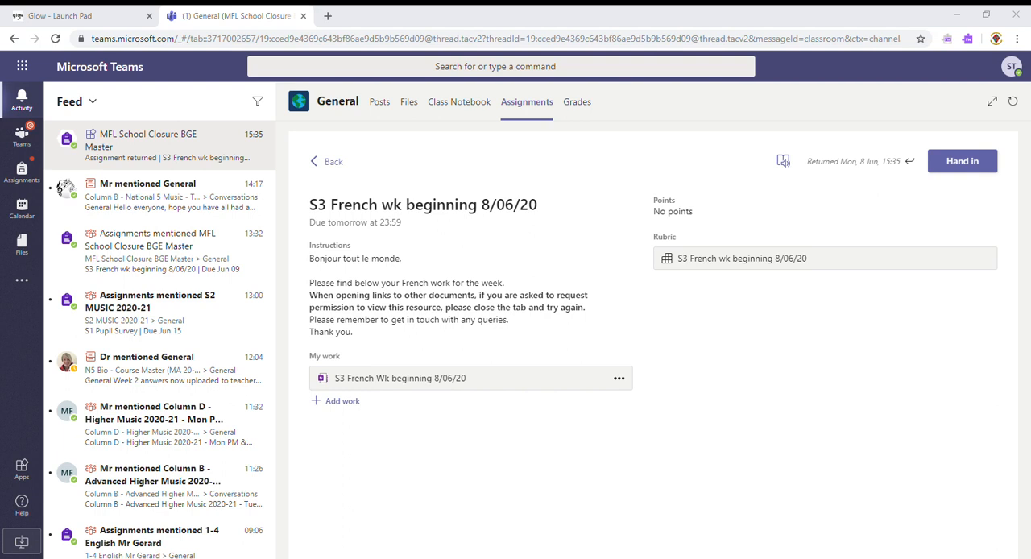
pyautogui.moveTo(870, 354)
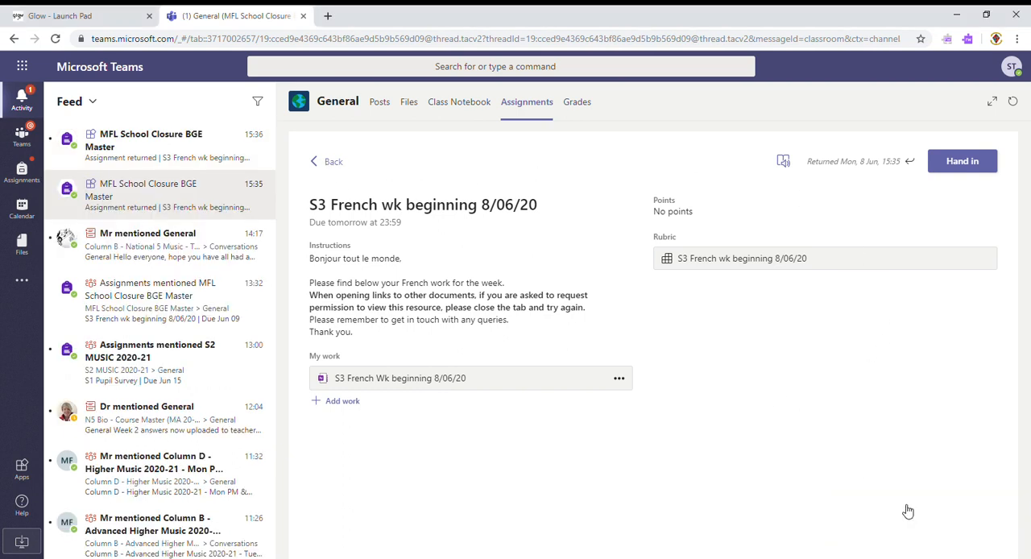
pyautogui.moveTo(715, 258)
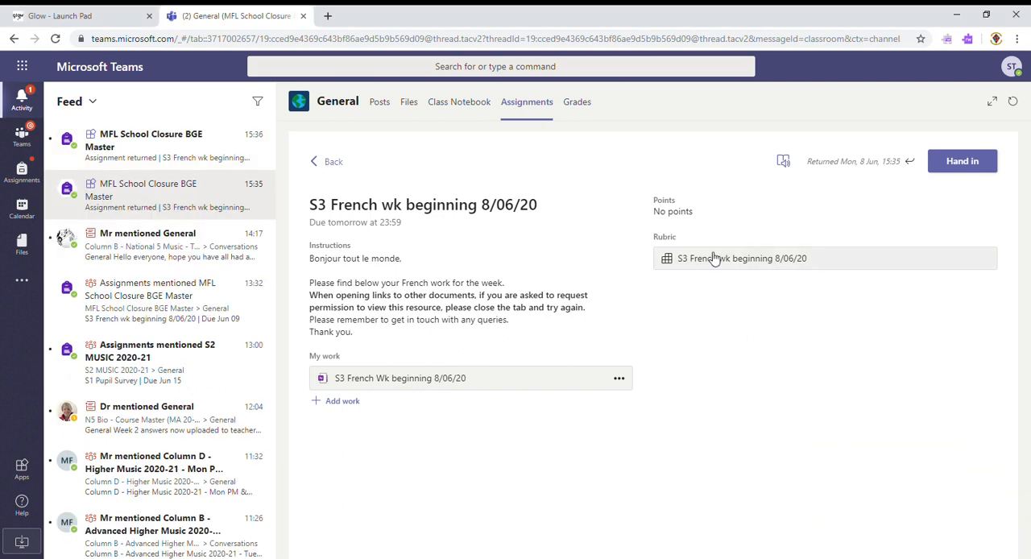
# From the Completed list, reopen S3 French wk beginning 8/06/20 showing 'Well done, see rubric!'.
pyautogui.click(327, 161)
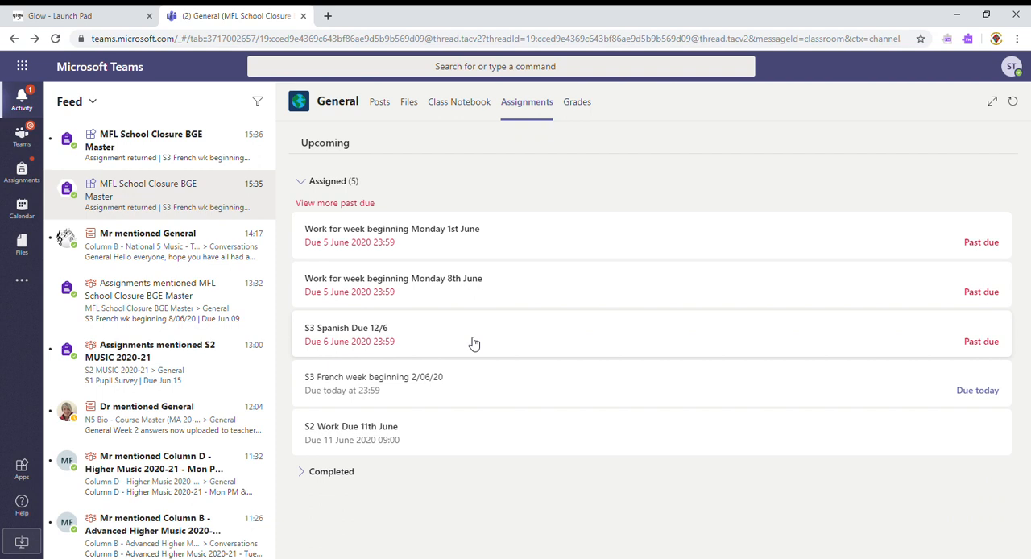
pyautogui.click(326, 470)
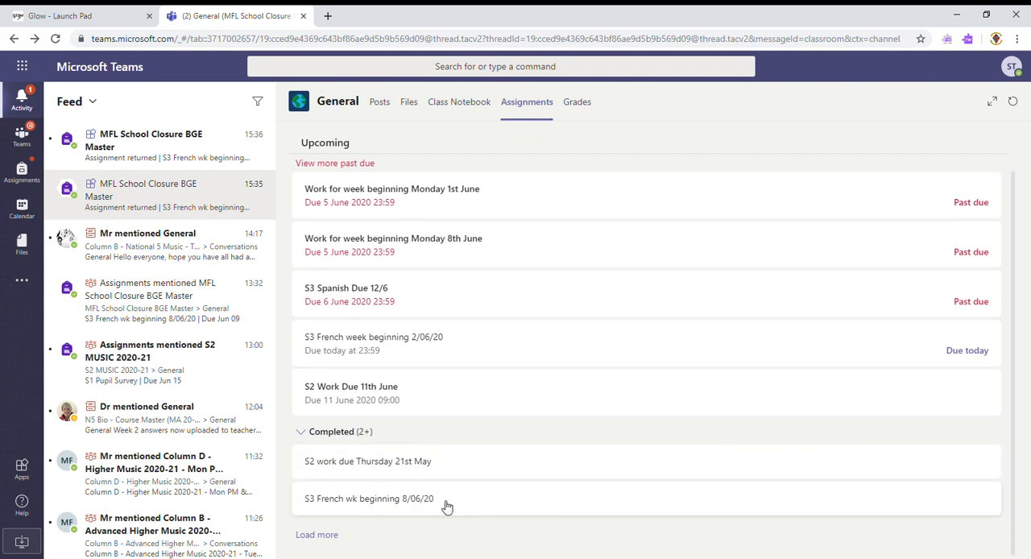
pyautogui.moveTo(351, 503)
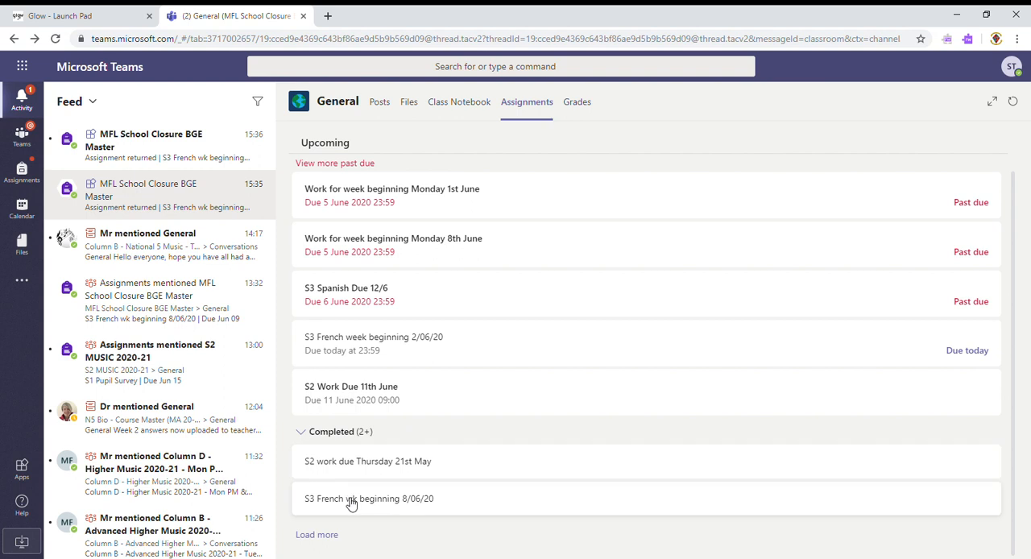
pyautogui.click(367, 498)
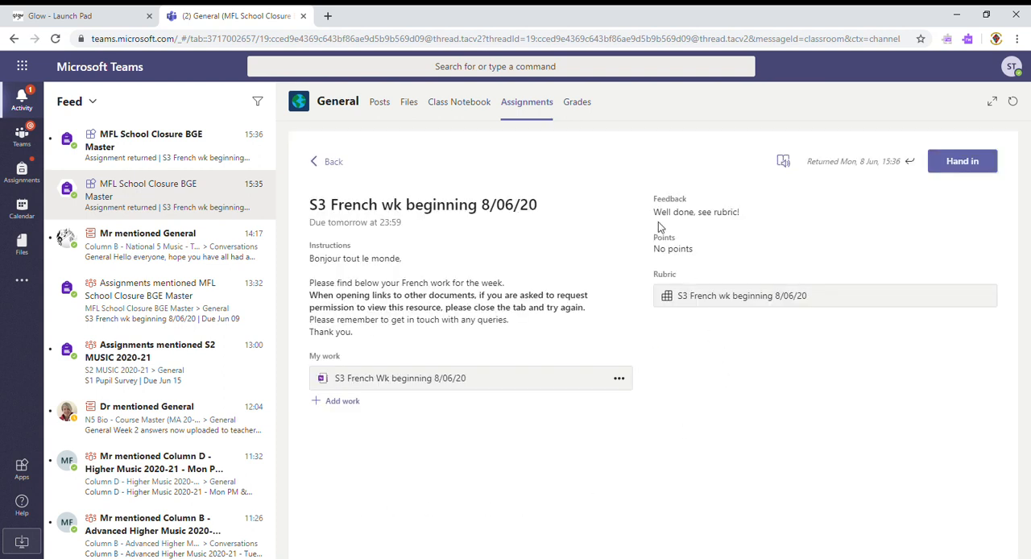
pyautogui.moveTo(744, 224)
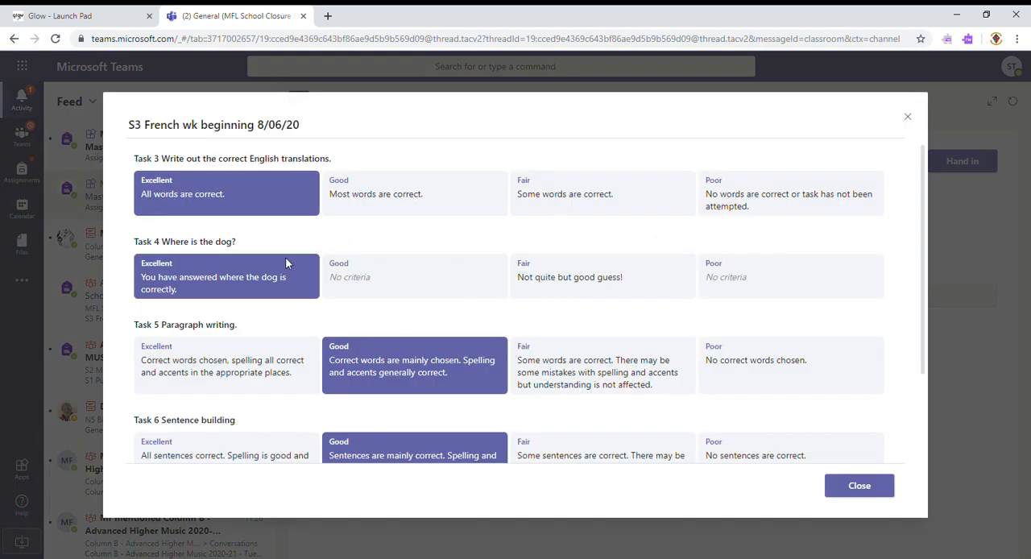
# Dismiss the graded rubric with its Excellent and Good ratings, back to the feedback view.
pyautogui.click(859, 484)
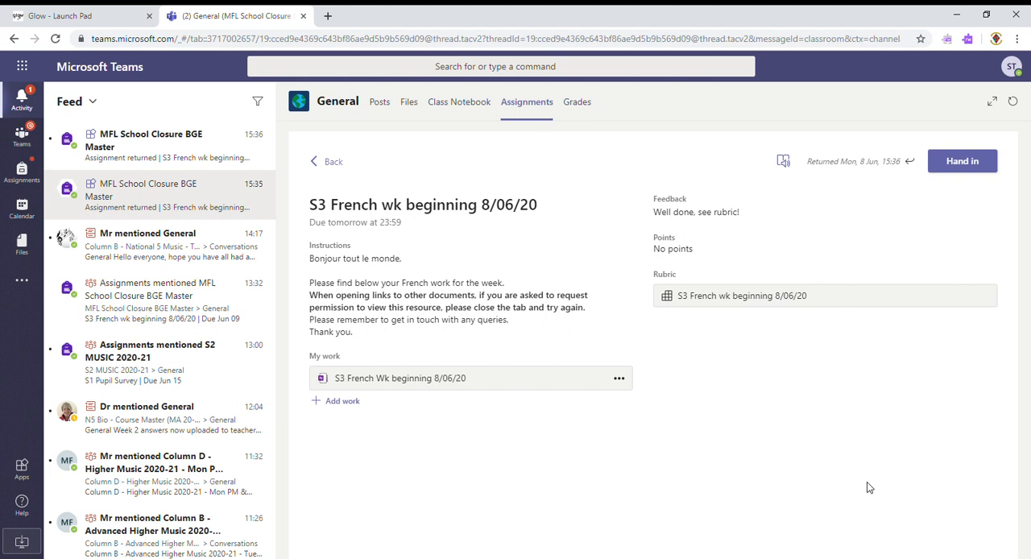
pyautogui.moveTo(966, 100)
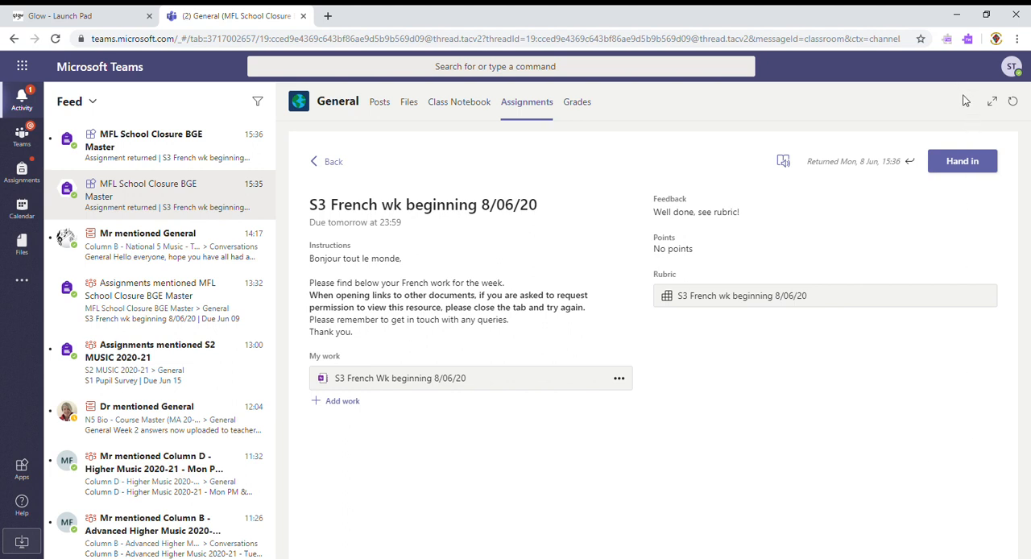